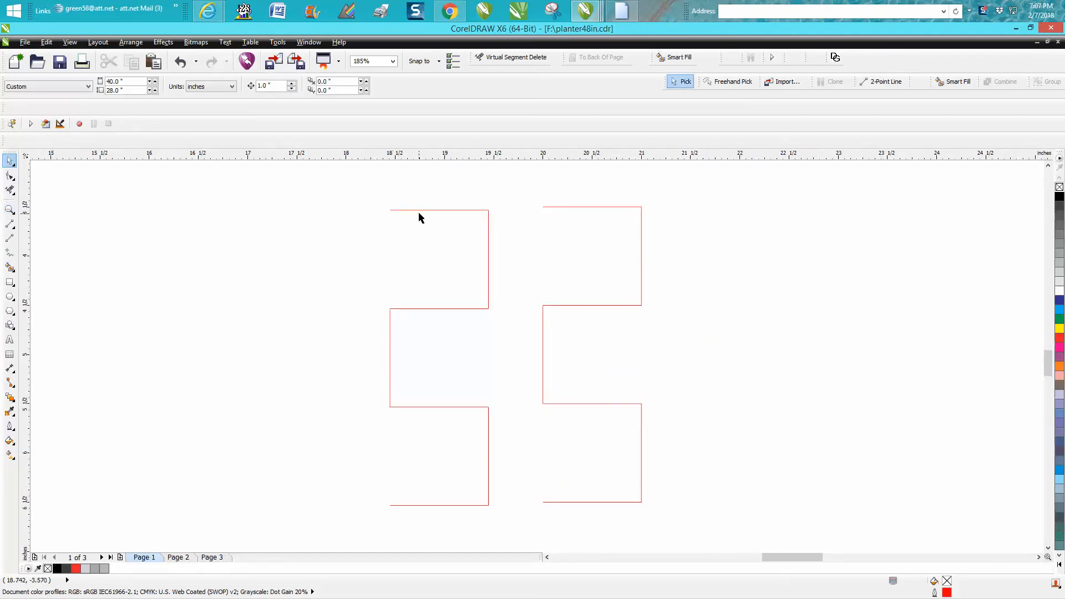
Step: Copy the one-inch top edge, rotate copies 90° and 180°, and arrange them as a three-sided box
left_click(438, 209)
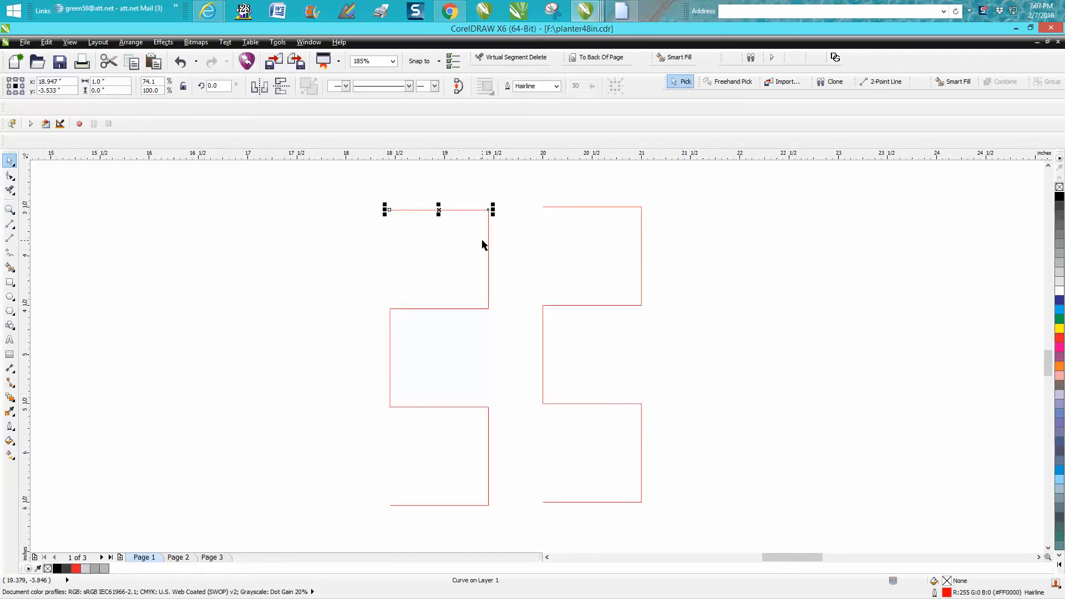
mouse_move(329, 250)
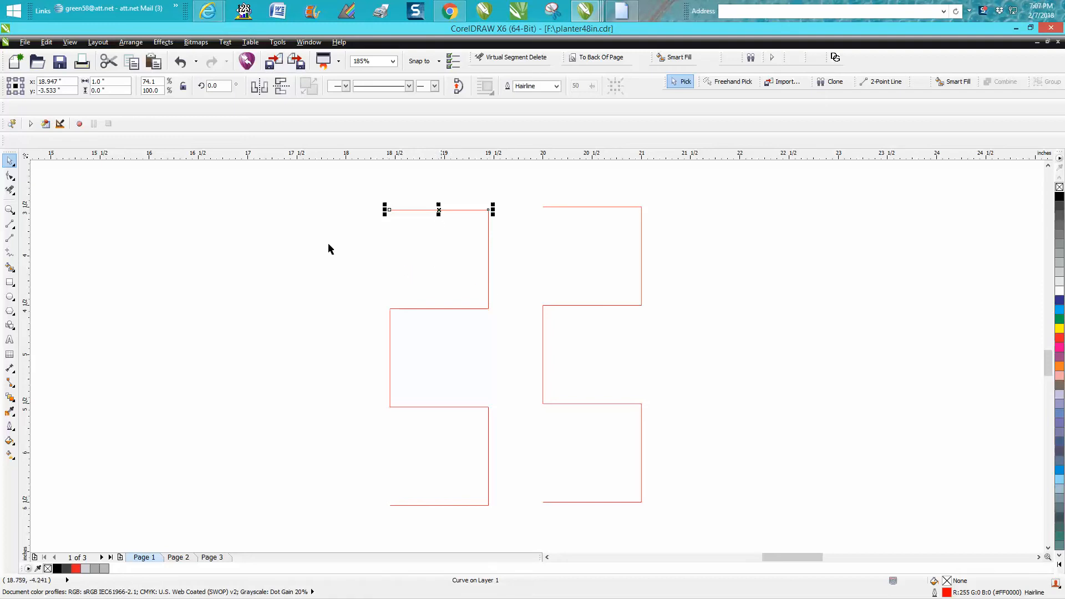
mouse_move(503, 356)
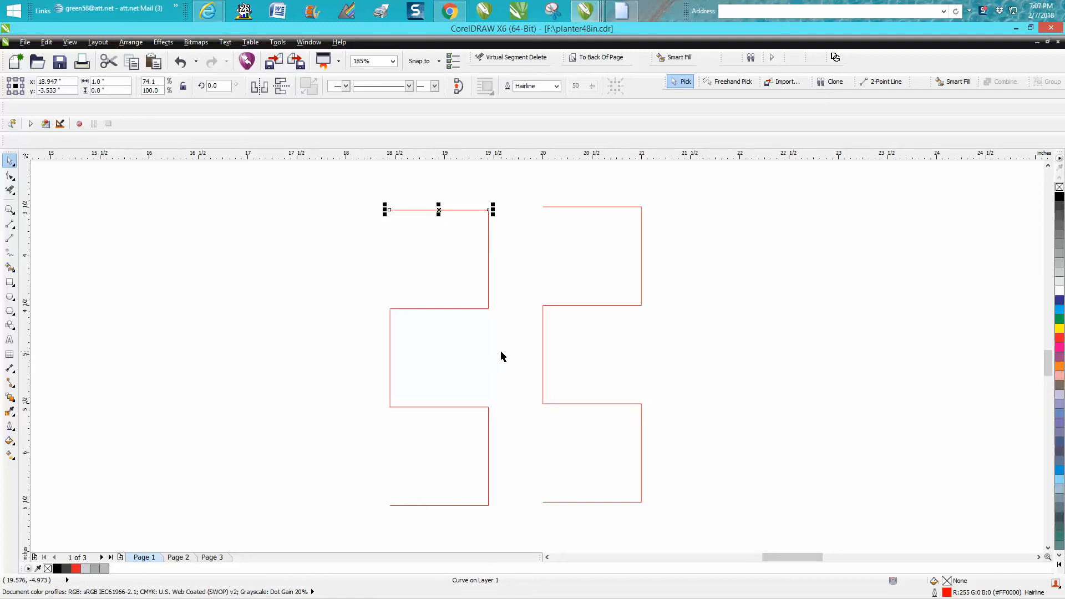
mouse_move(320, 331)
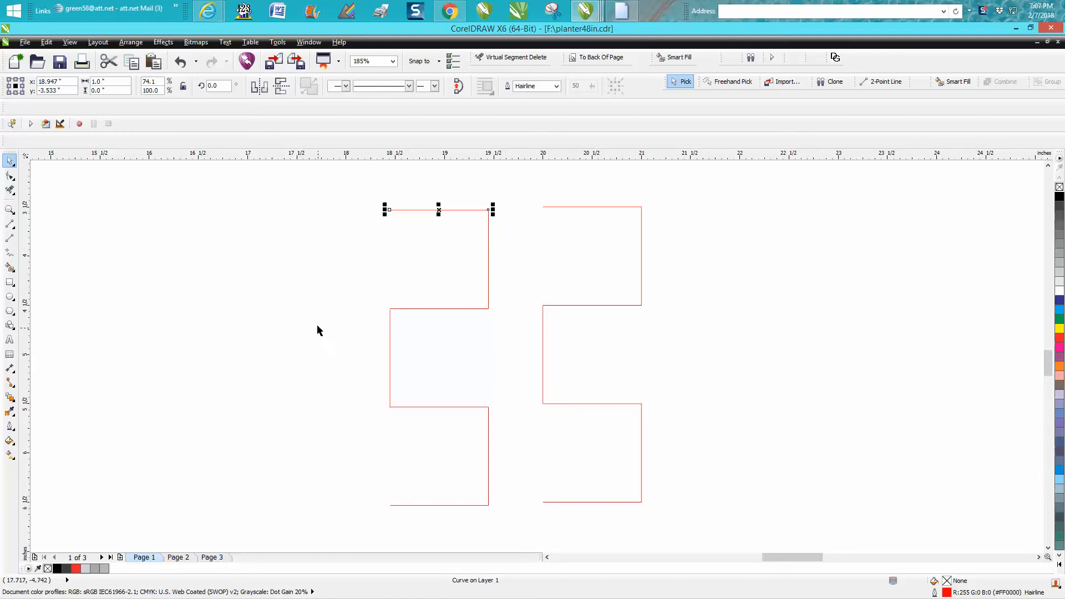
mouse_move(312, 275)
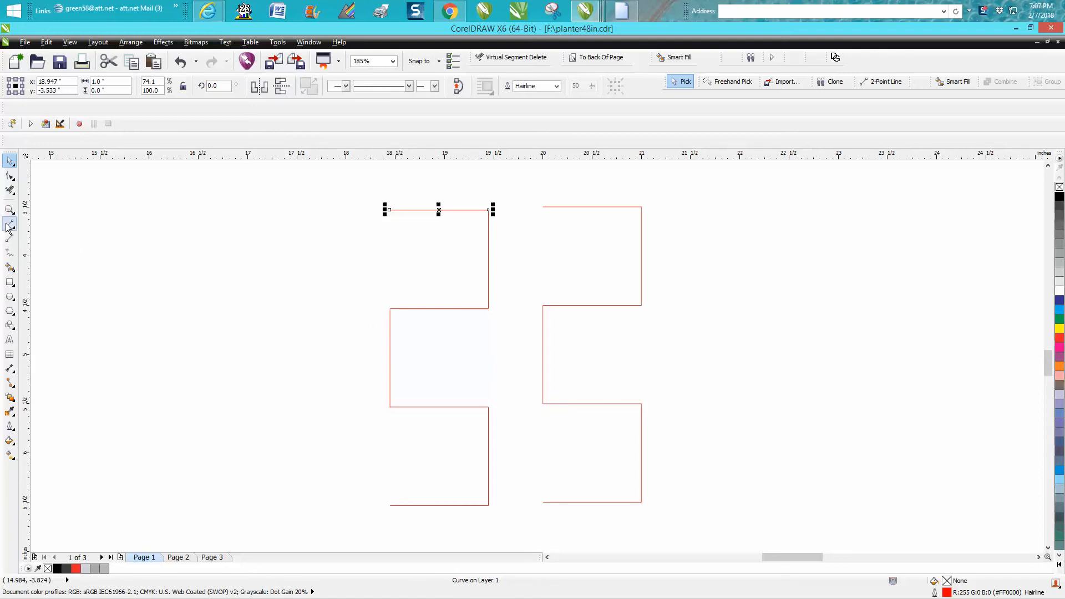
left_click(10, 227)
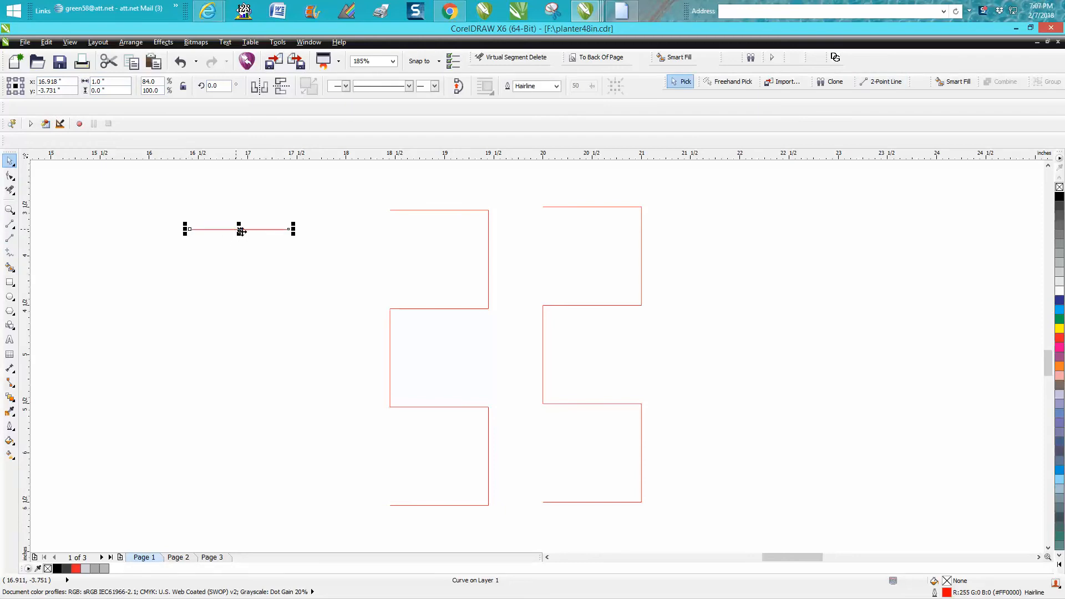
left_click(237, 230)
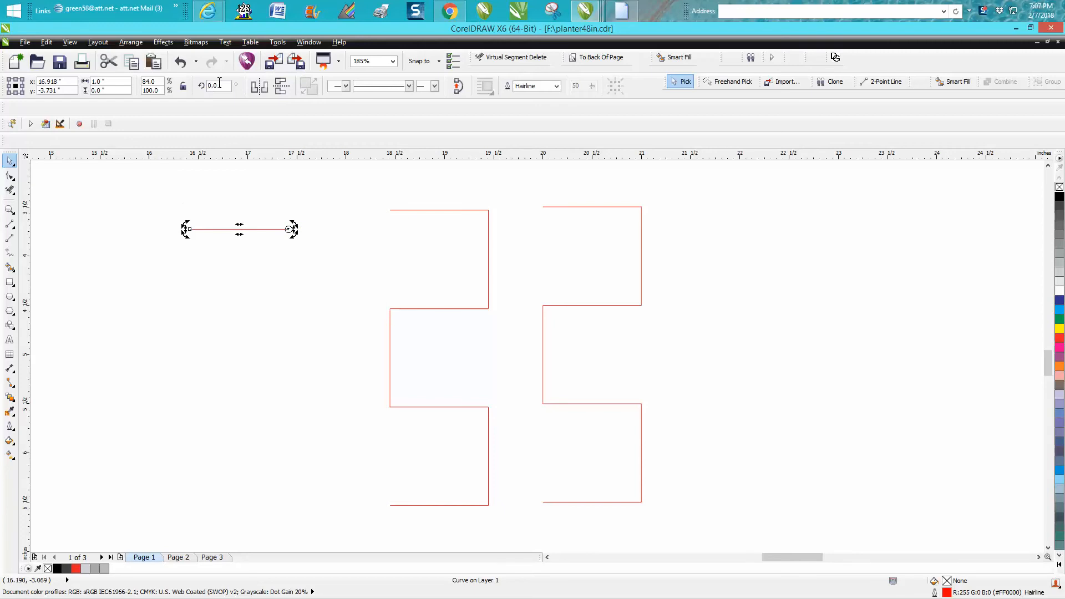
type("980")
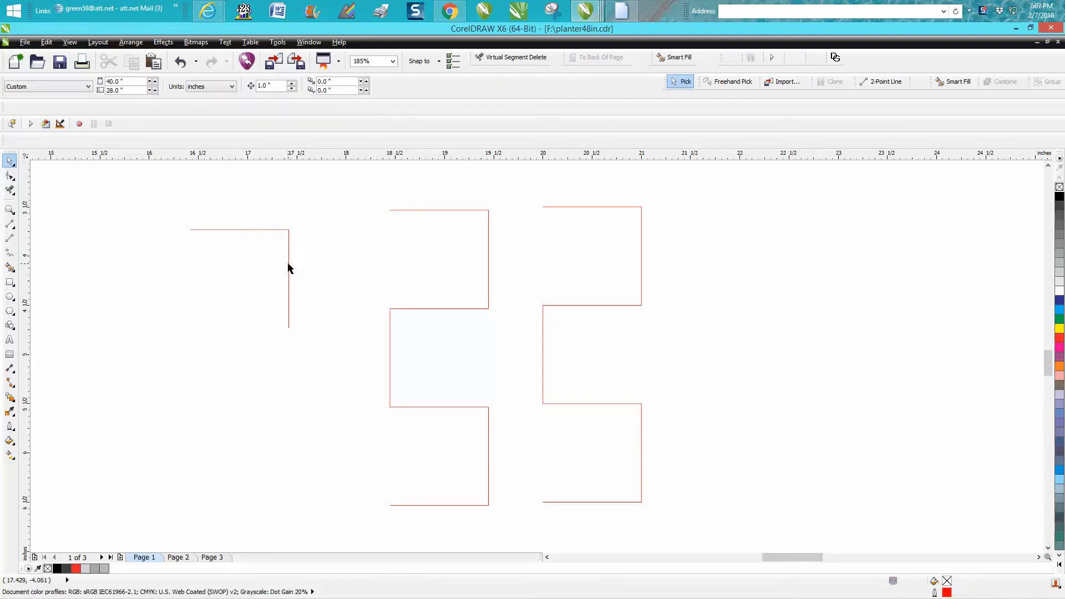
left_click(288, 285)
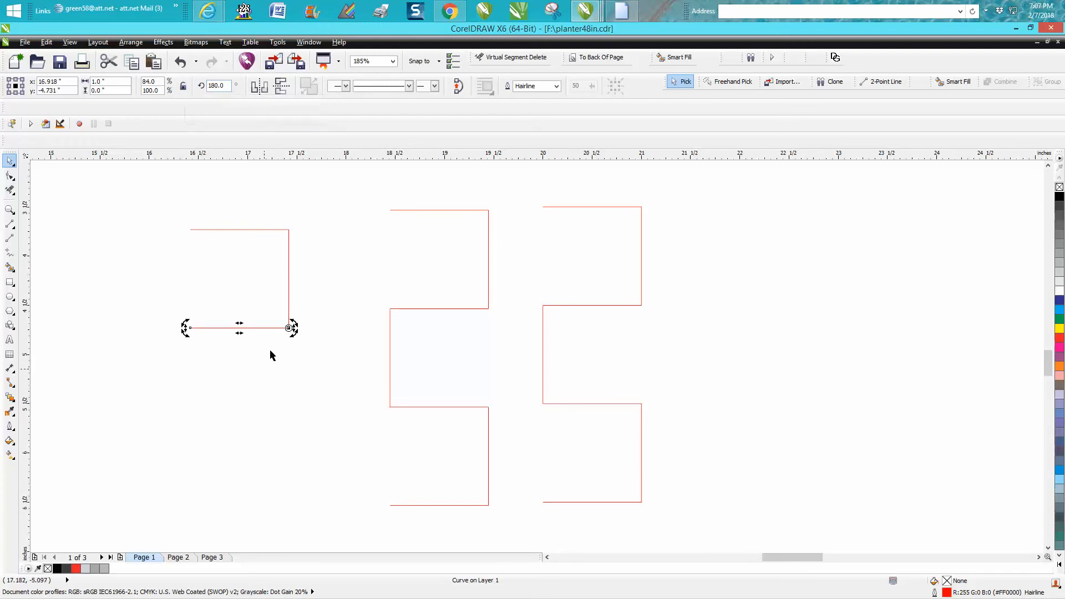
mouse_move(232, 319)
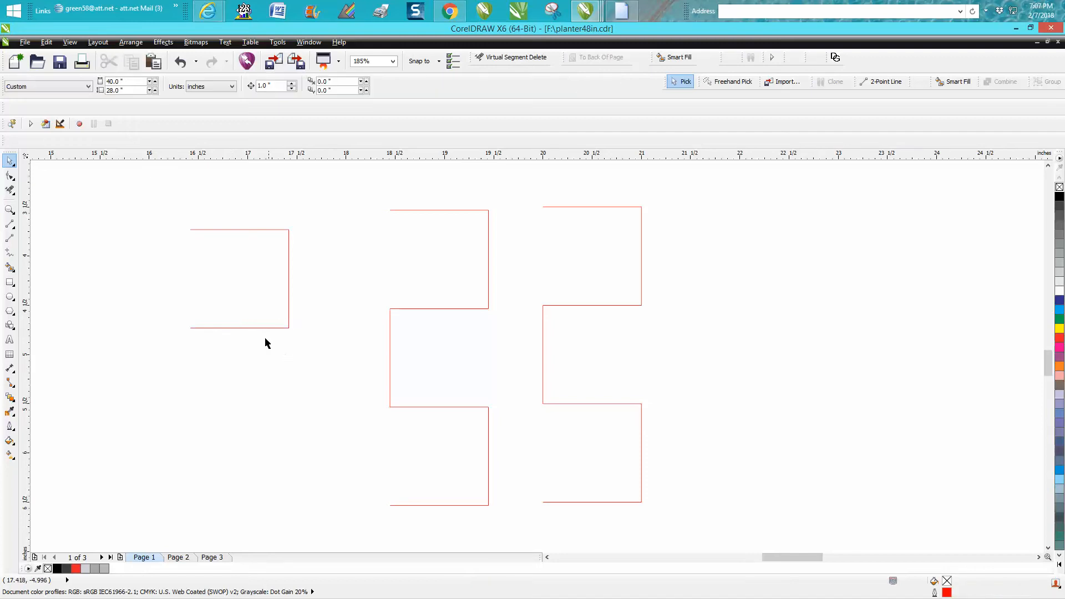
left_click(237, 326)
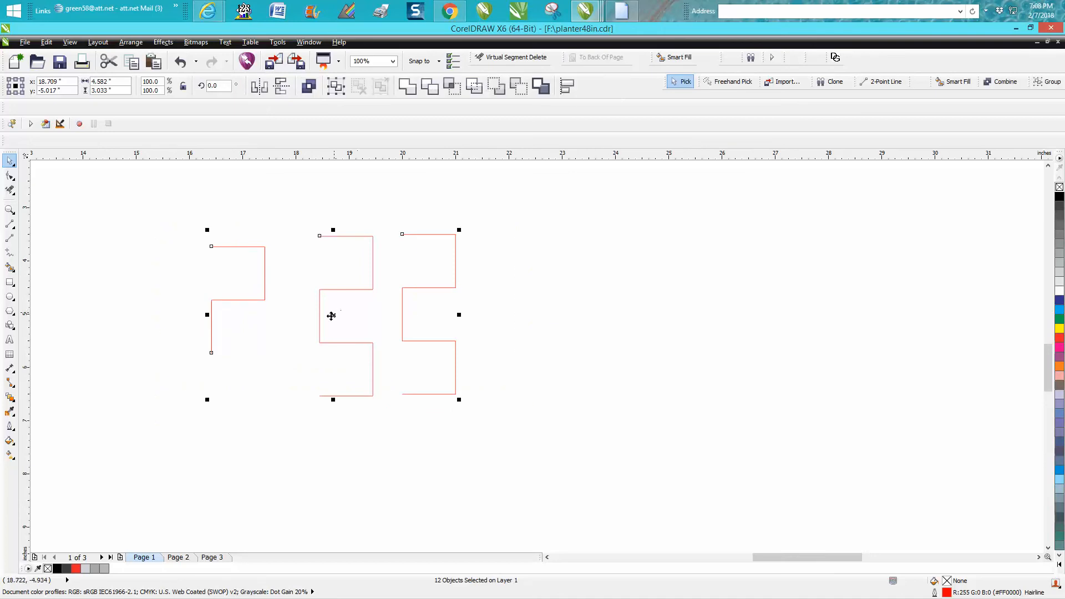
Step: Shift the zigzag pieces right and draw a 1.0 × 1.0 inch square positioned at X 20, Y -4
left_click_drag(331, 315, 724, 314)
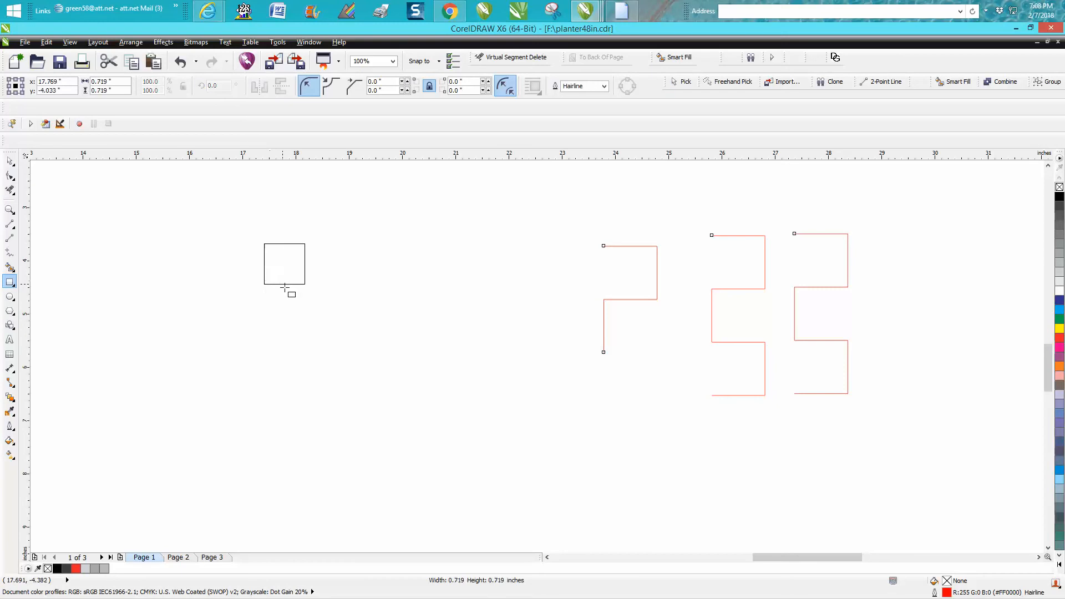
left_click(285, 265)
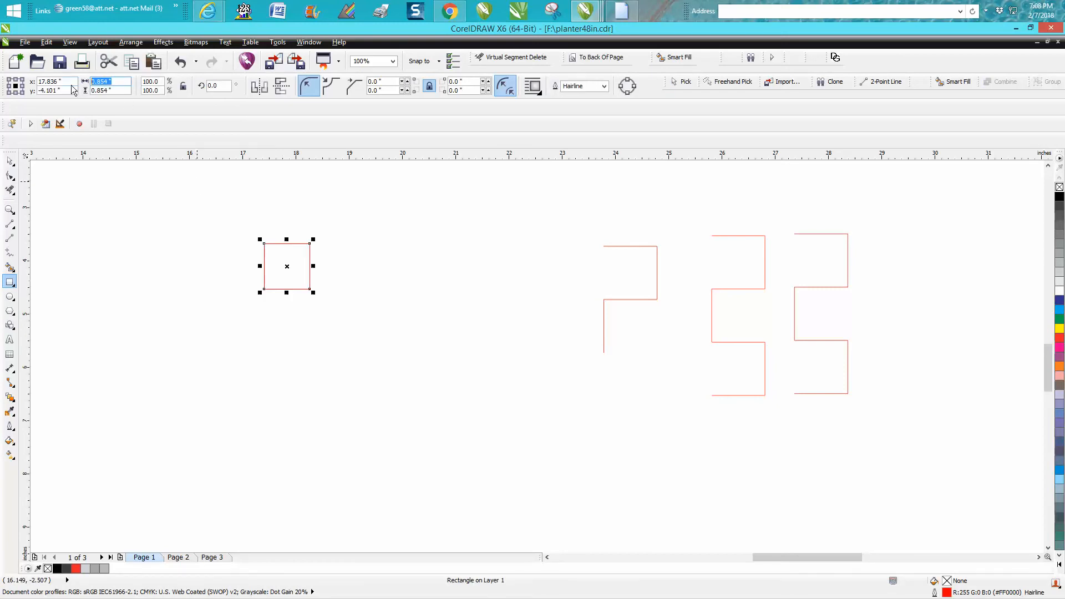
type("1.0 \"")
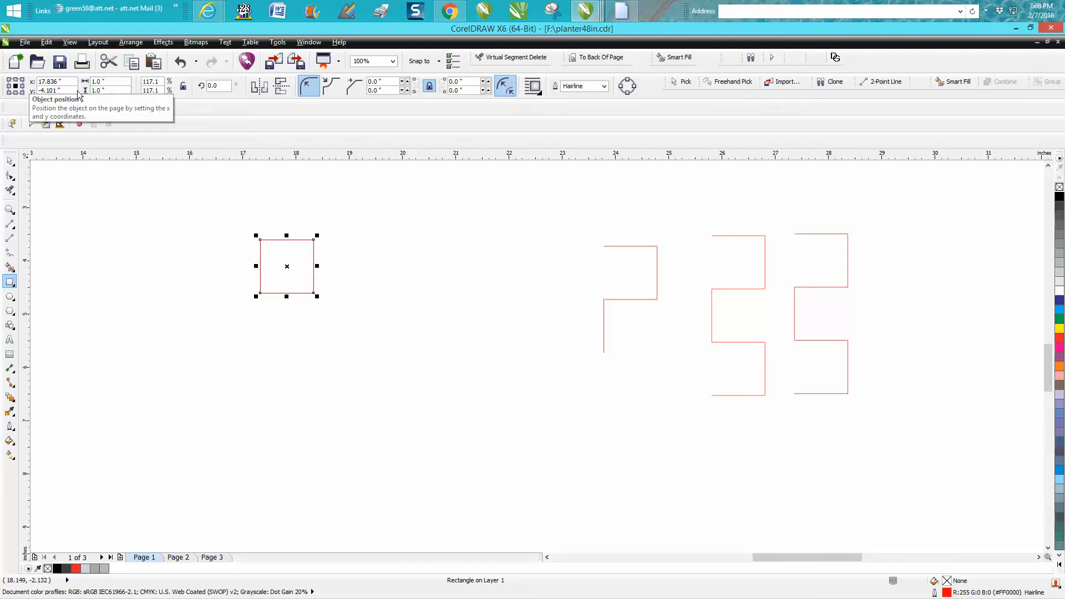
left_click_drag(286, 265, 402, 261)
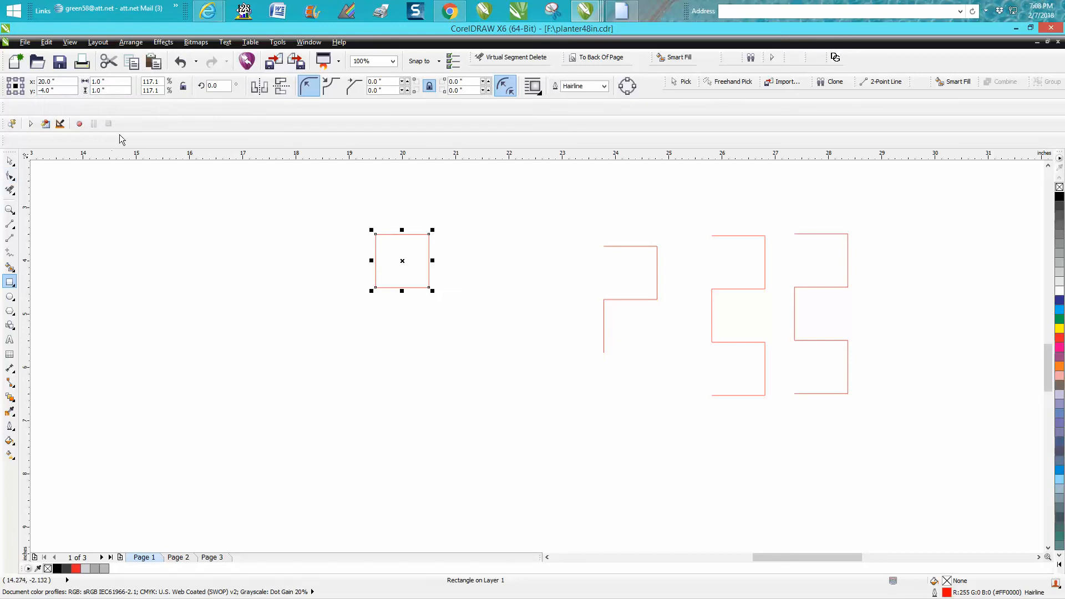
left_click(109, 81)
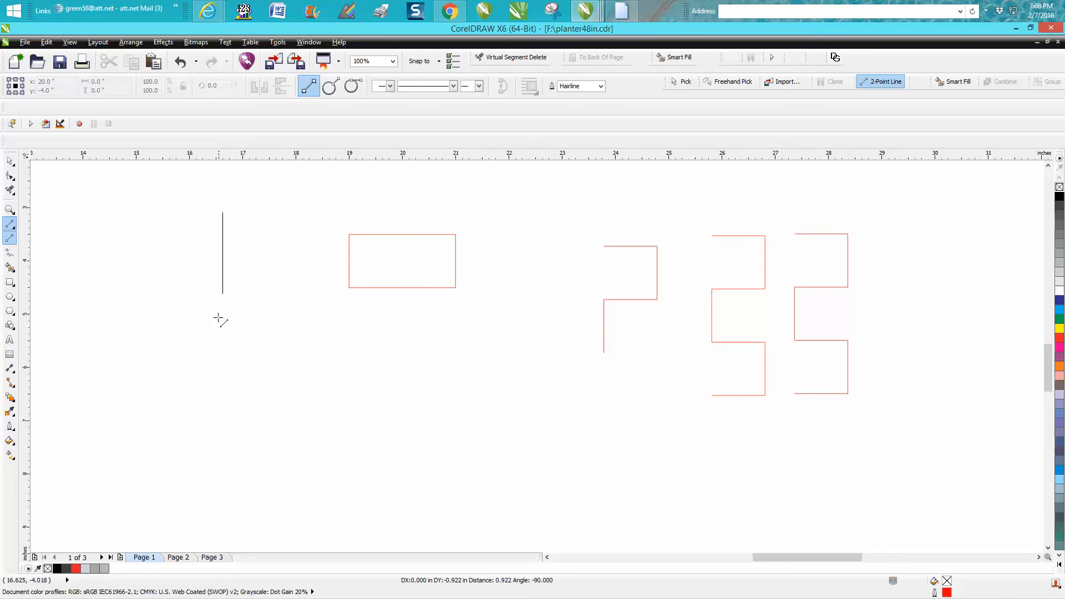
Step: Remove the square's left edge, leaving a three-sided open box
left_click(223, 373)
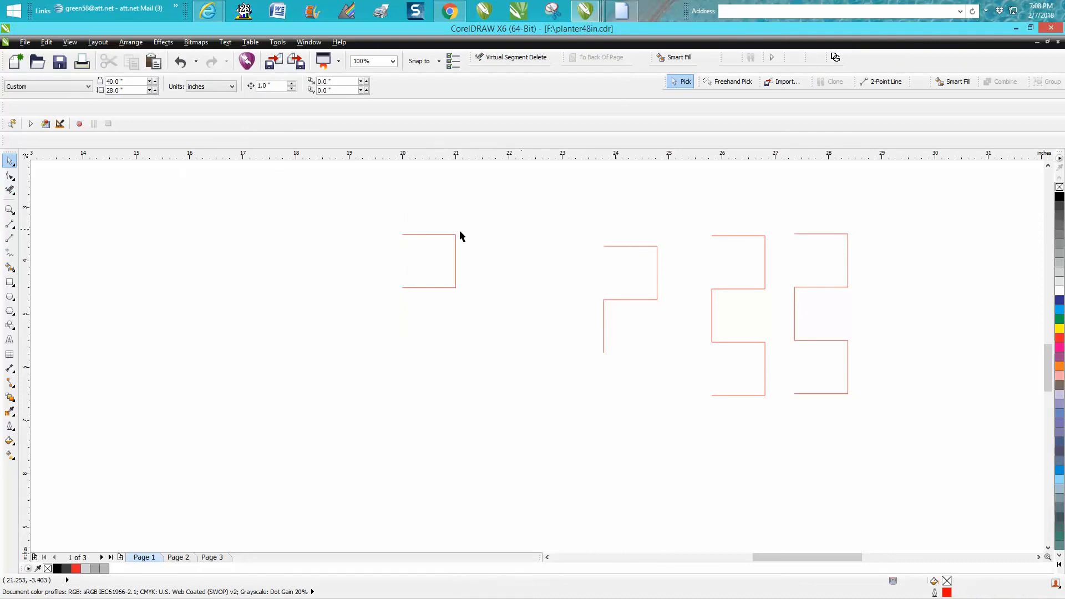
Step: Set nudge to 1.0 inch, stack a mirrored copy of the open box below it, then change nudge to 0.25
left_click(428, 256)
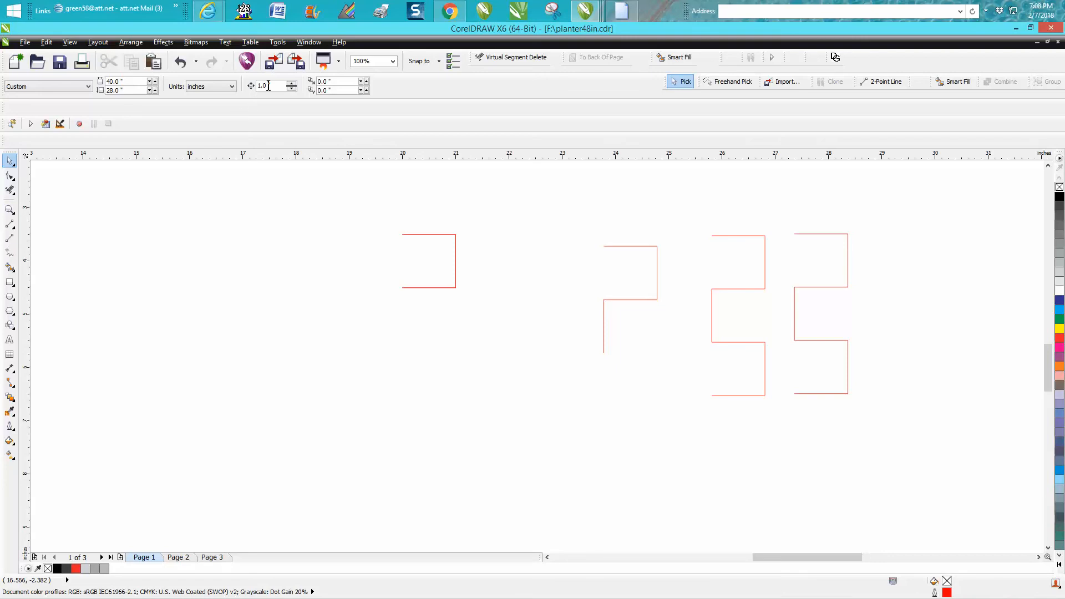
left_click(429, 262)
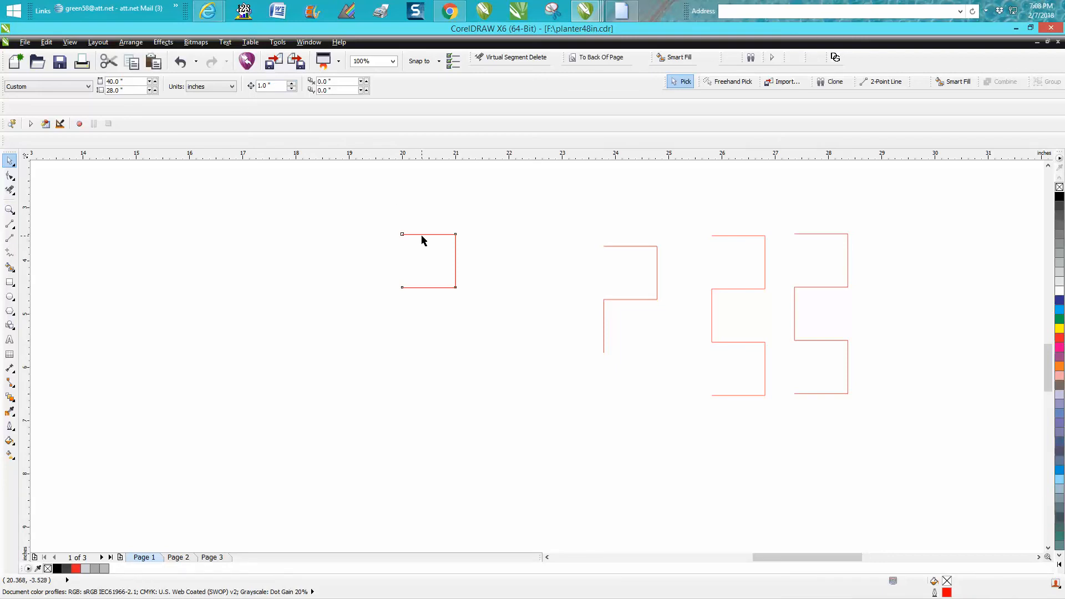
left_click(428, 262)
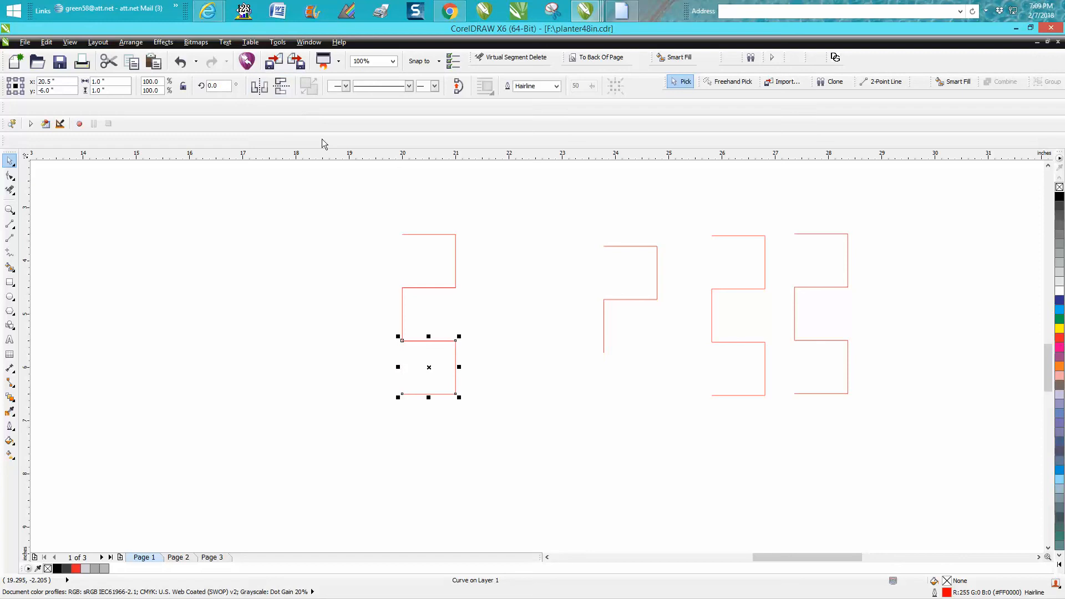
mouse_move(506, 325)
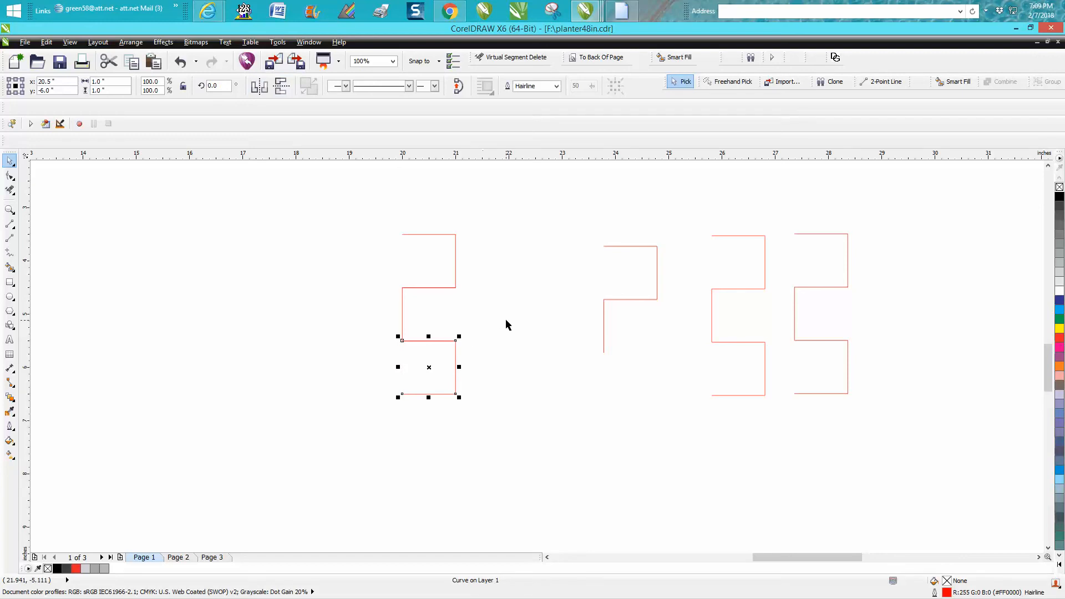
mouse_move(369, 293)
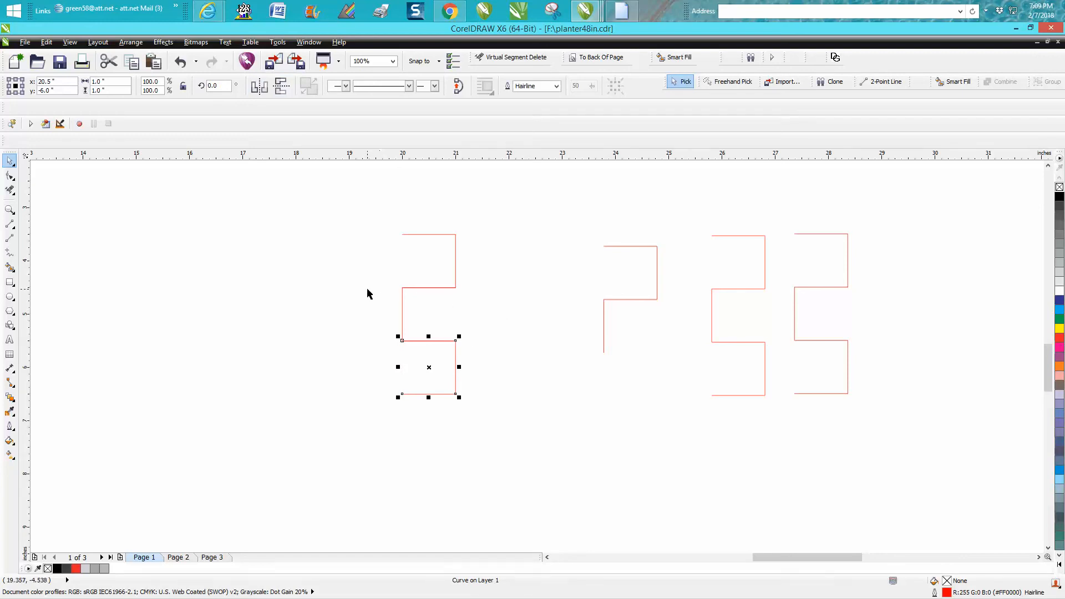
mouse_move(373, 280)
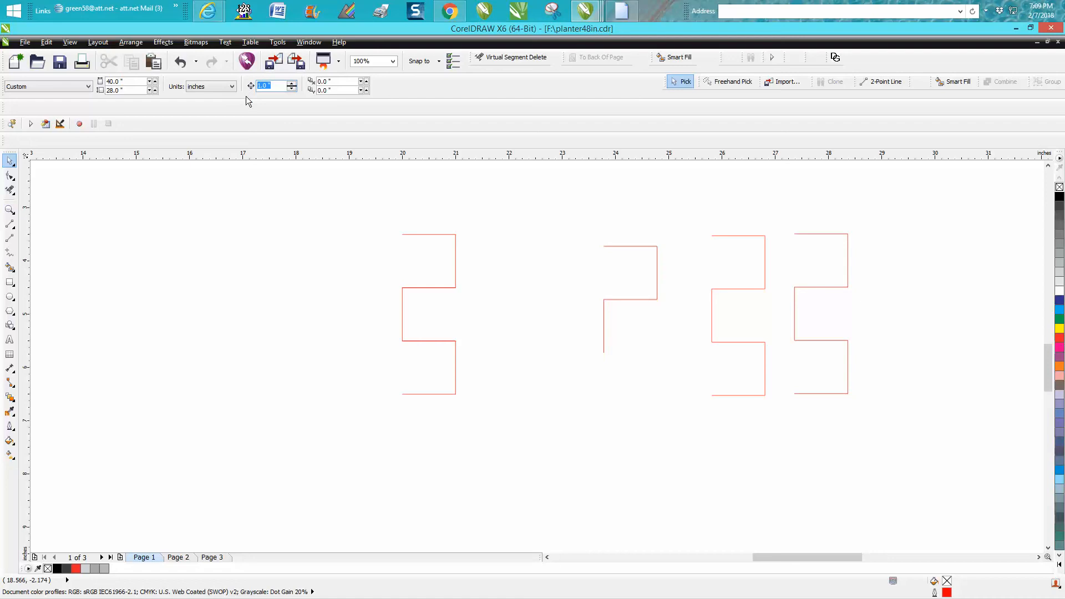
type(".25")
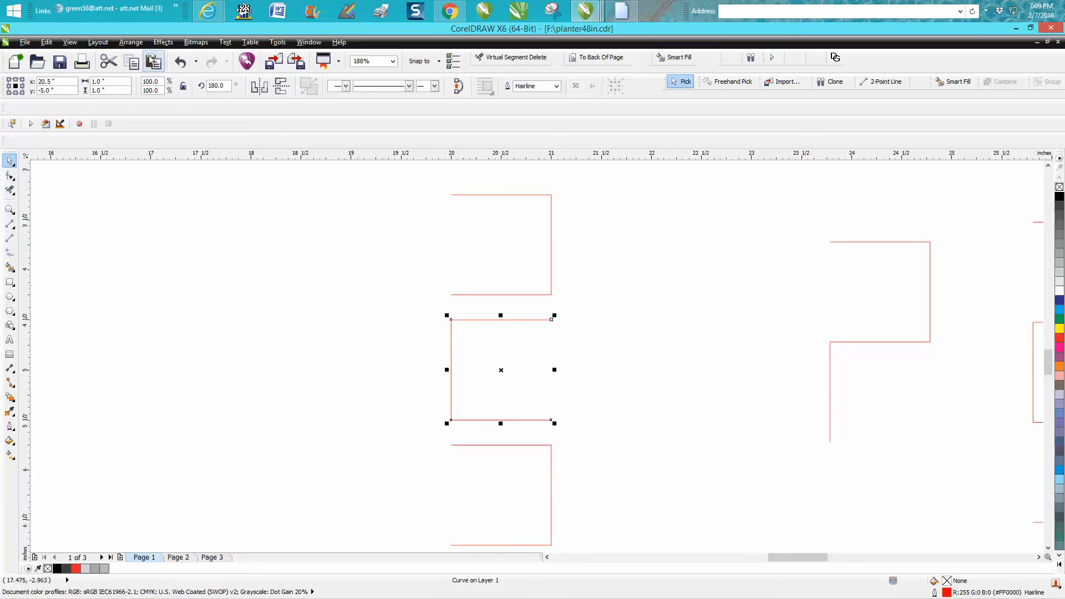
Step: Zoom in and nudge the open boxes by quarter-inch steps until their edges meet
left_click(131, 41)
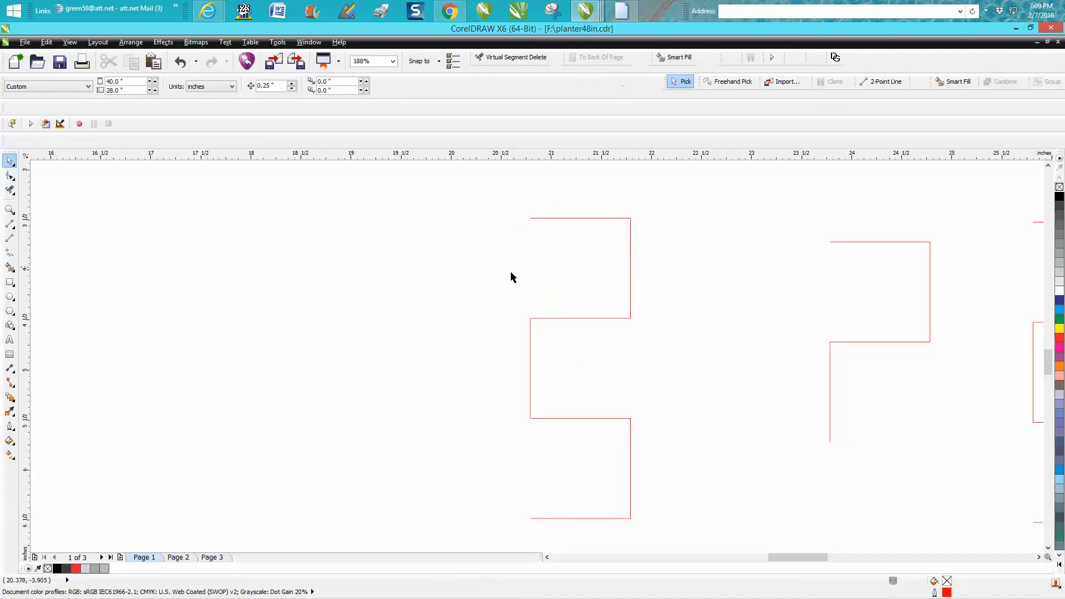
Step: Select the finished zigzag and zoom out to check it reads as one continuous curve
left_click(581, 367)
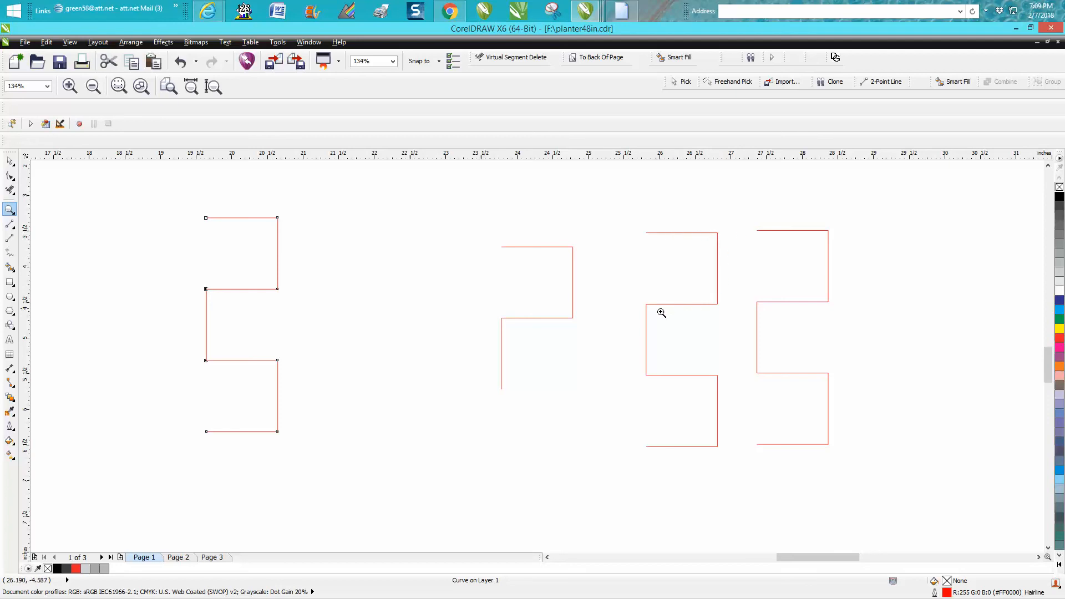
mouse_move(655, 434)
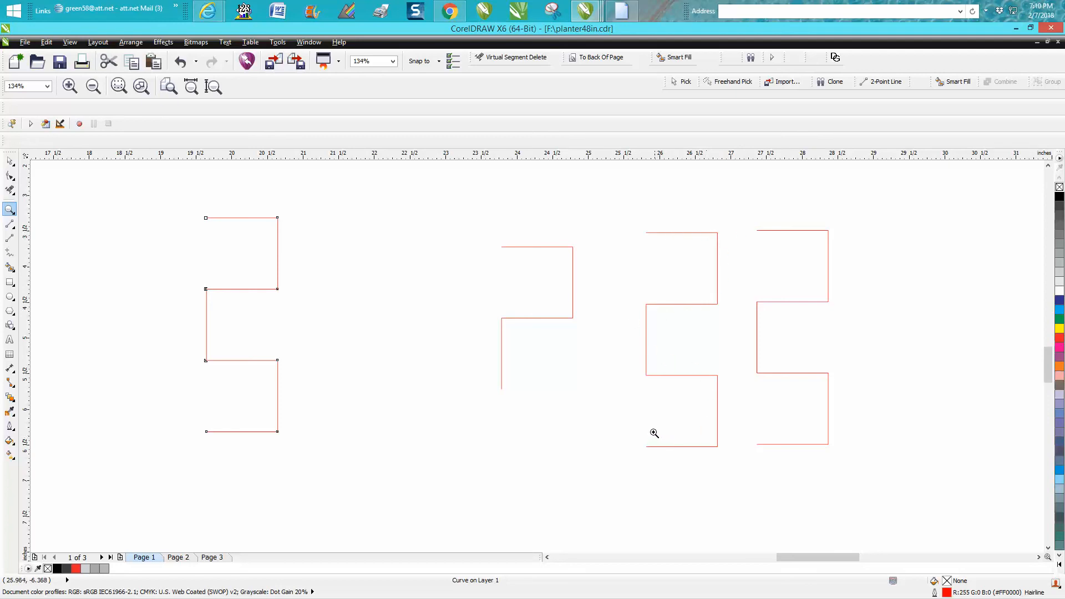
mouse_move(307, 273)
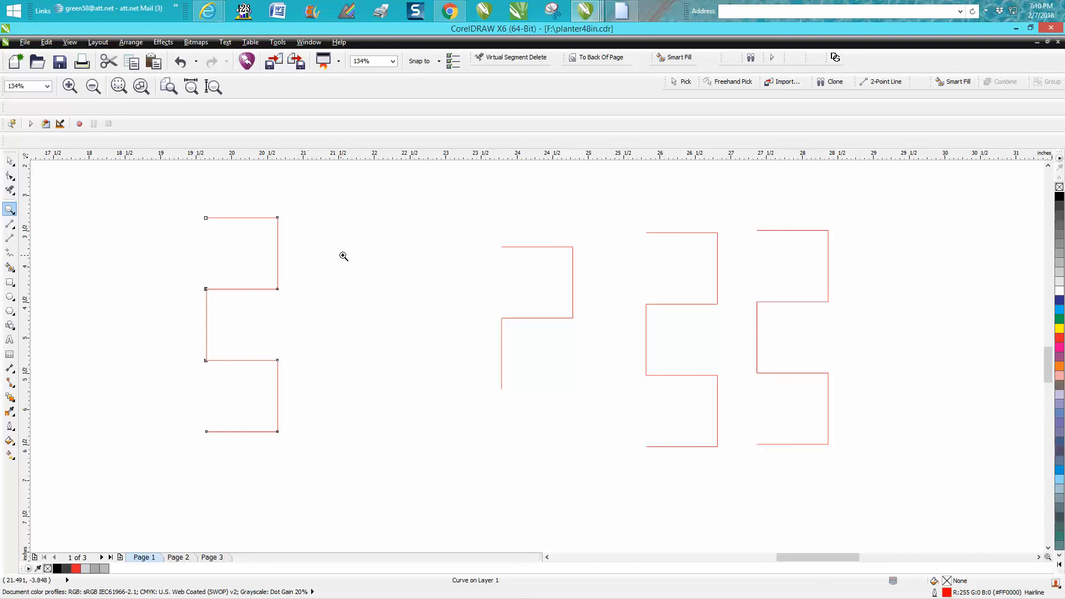
mouse_move(409, 239)
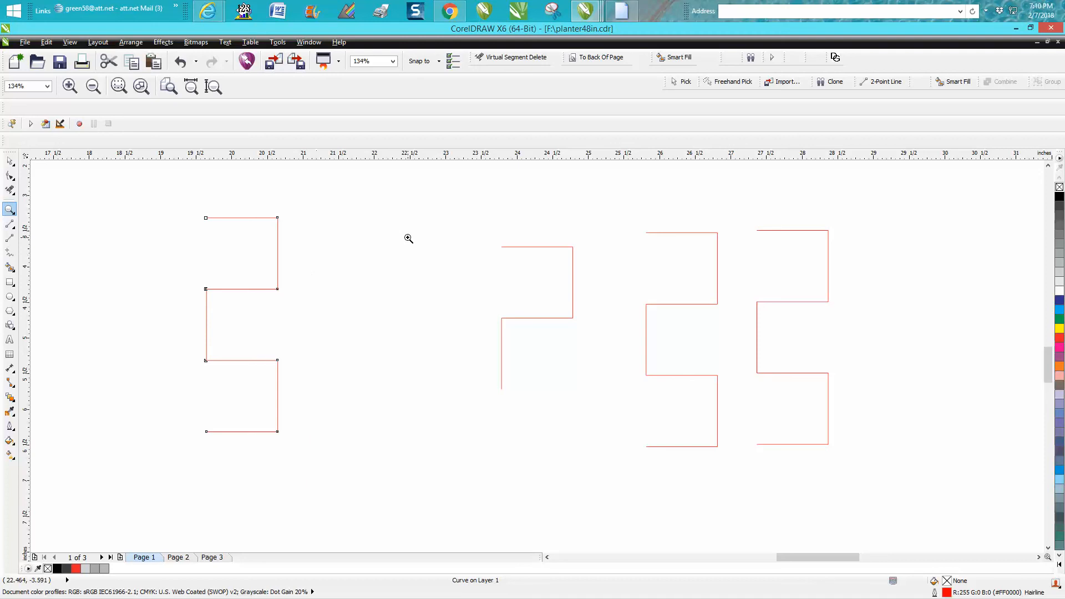